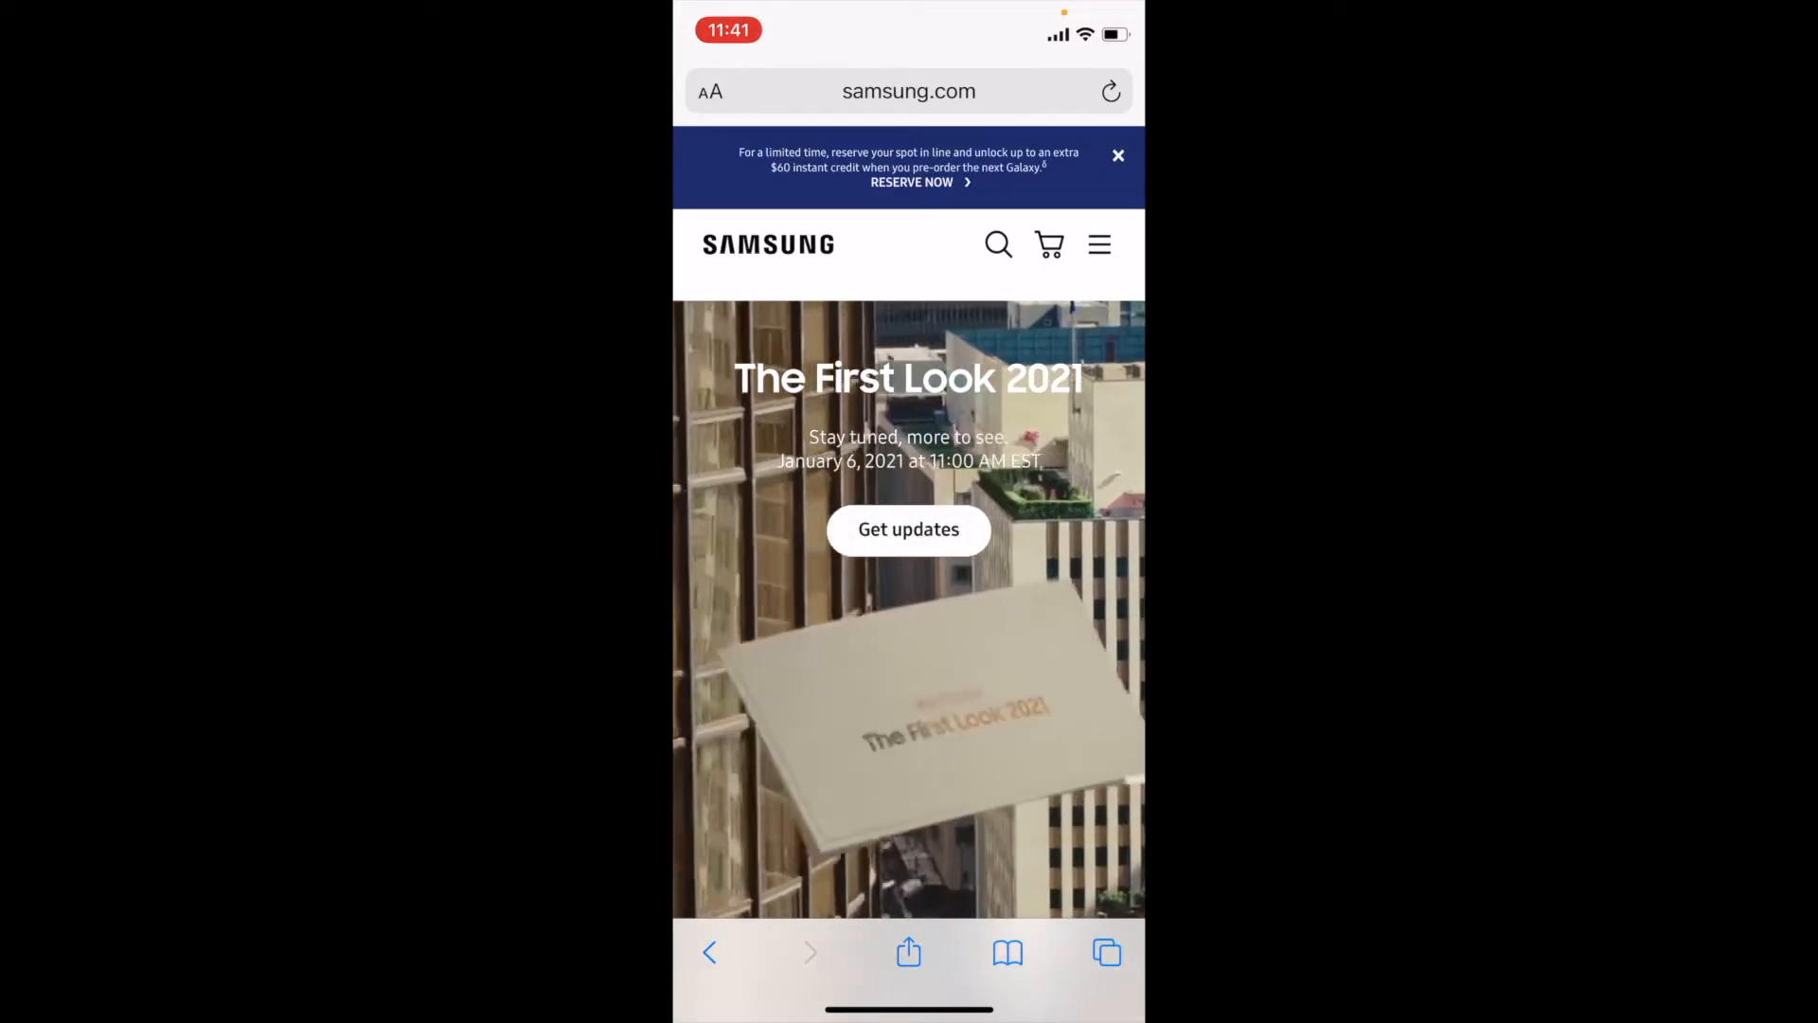
Step: Open the Galaxy reservation page via 'RESERVE NOW' in the home page promo banner
{"action": "left_click", "coordinate": [911, 182]}
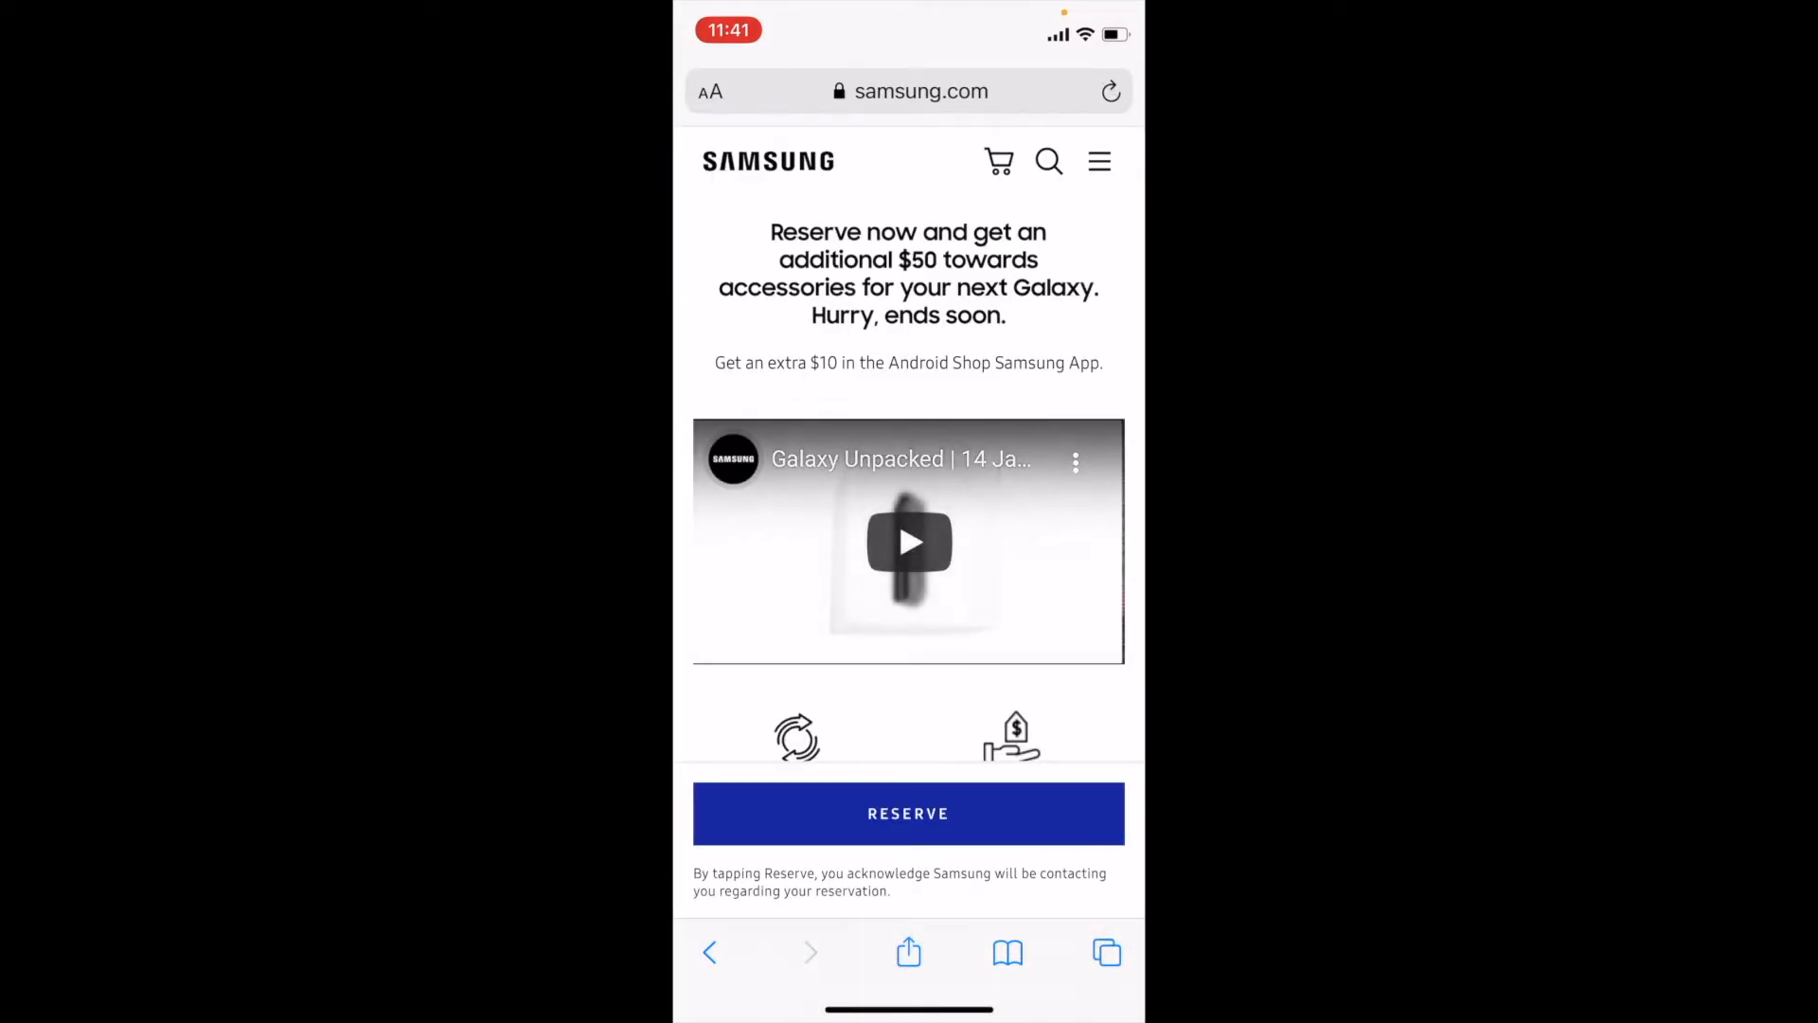
Step: Scroll through the reservation form past name and email fields to the carrier options
{"action": "scroll", "scroll_direction": "down", "scroll_amount": 3}
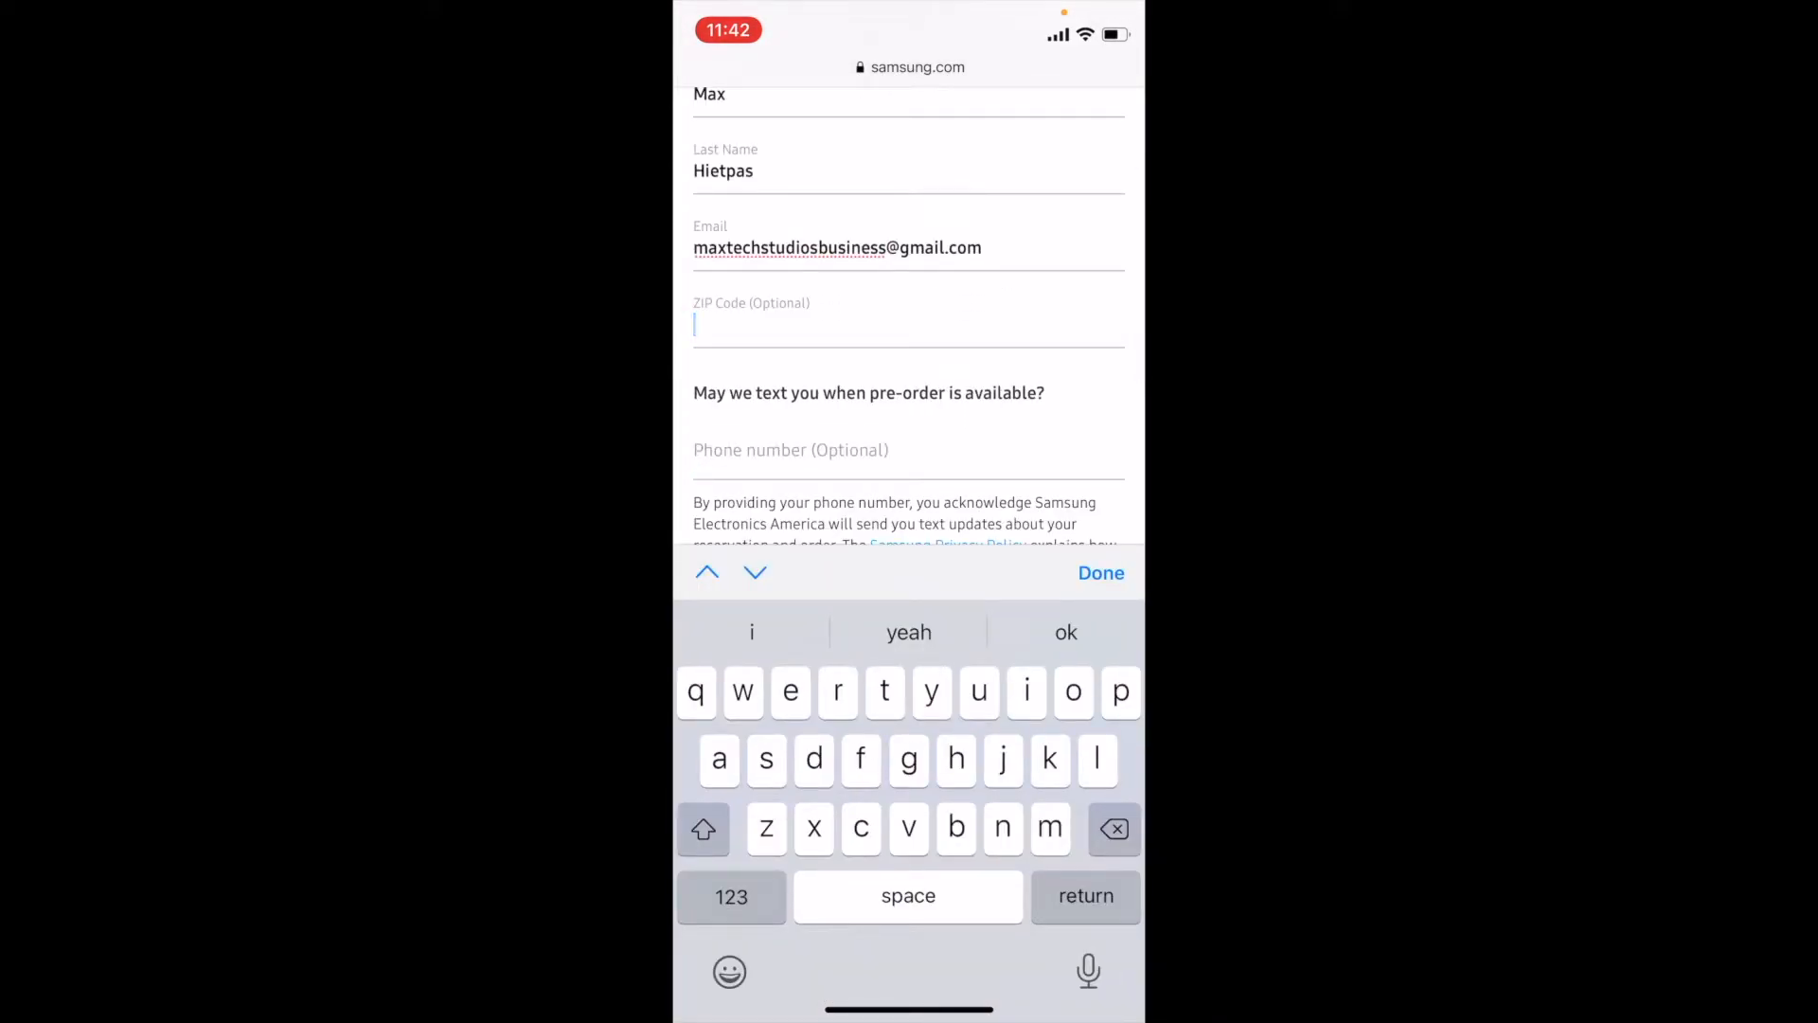
{"action": "scroll", "scroll_direction": "down", "scroll_amount": 3}
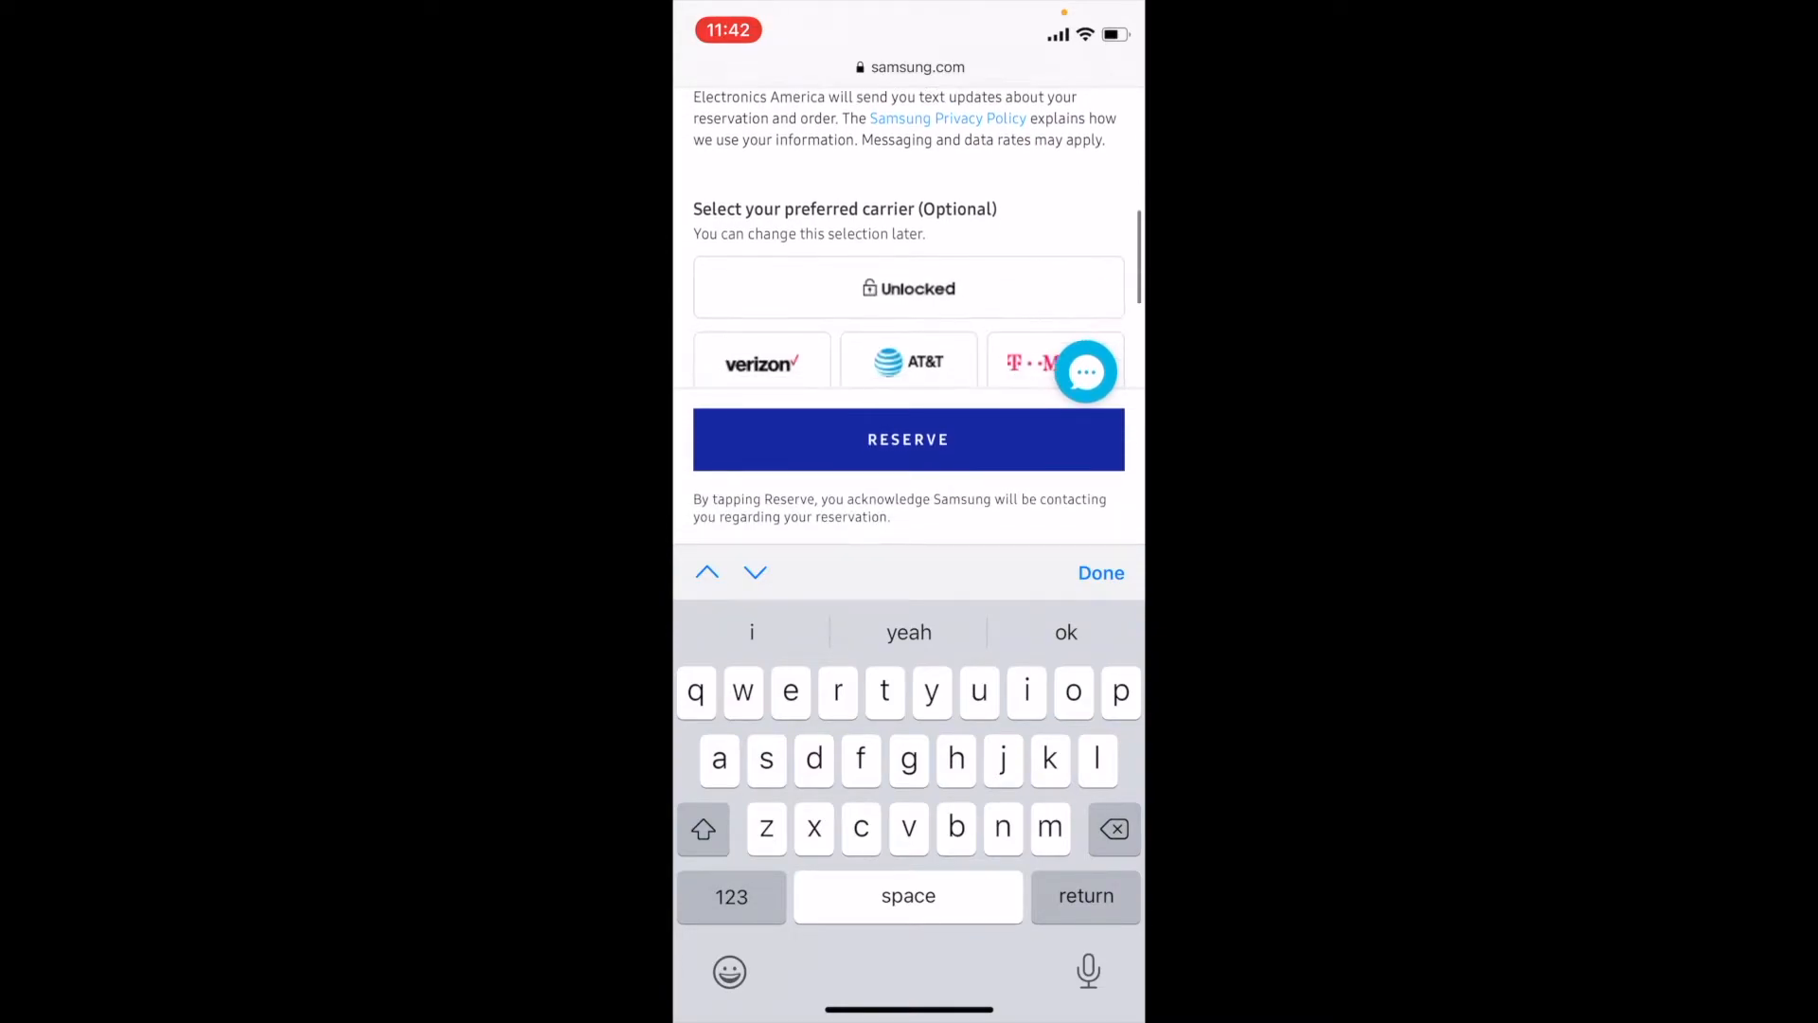
Step: Choose 'No trade-in' and submit the reservation to reach the 'You're all set' confirmation
{"action": "scroll", "scroll_direction": "down", "scroll_amount": 3}
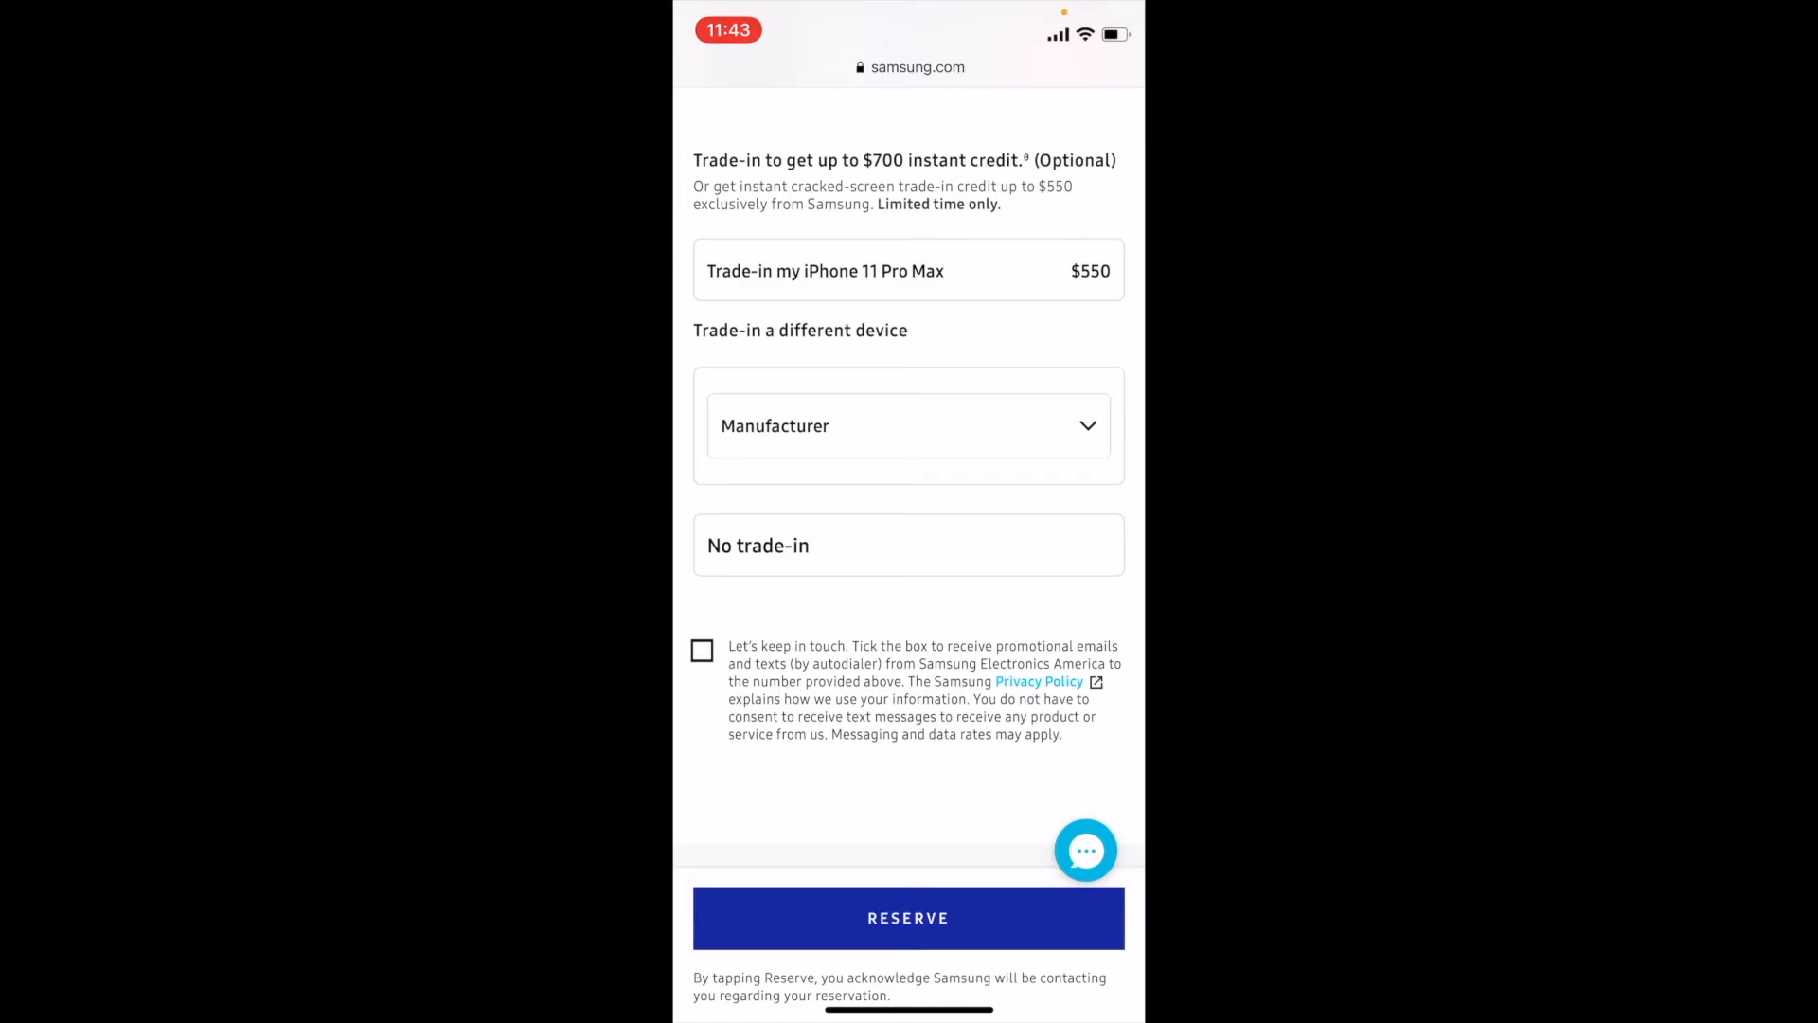
{"action": "left_click", "coordinate": [907, 546]}
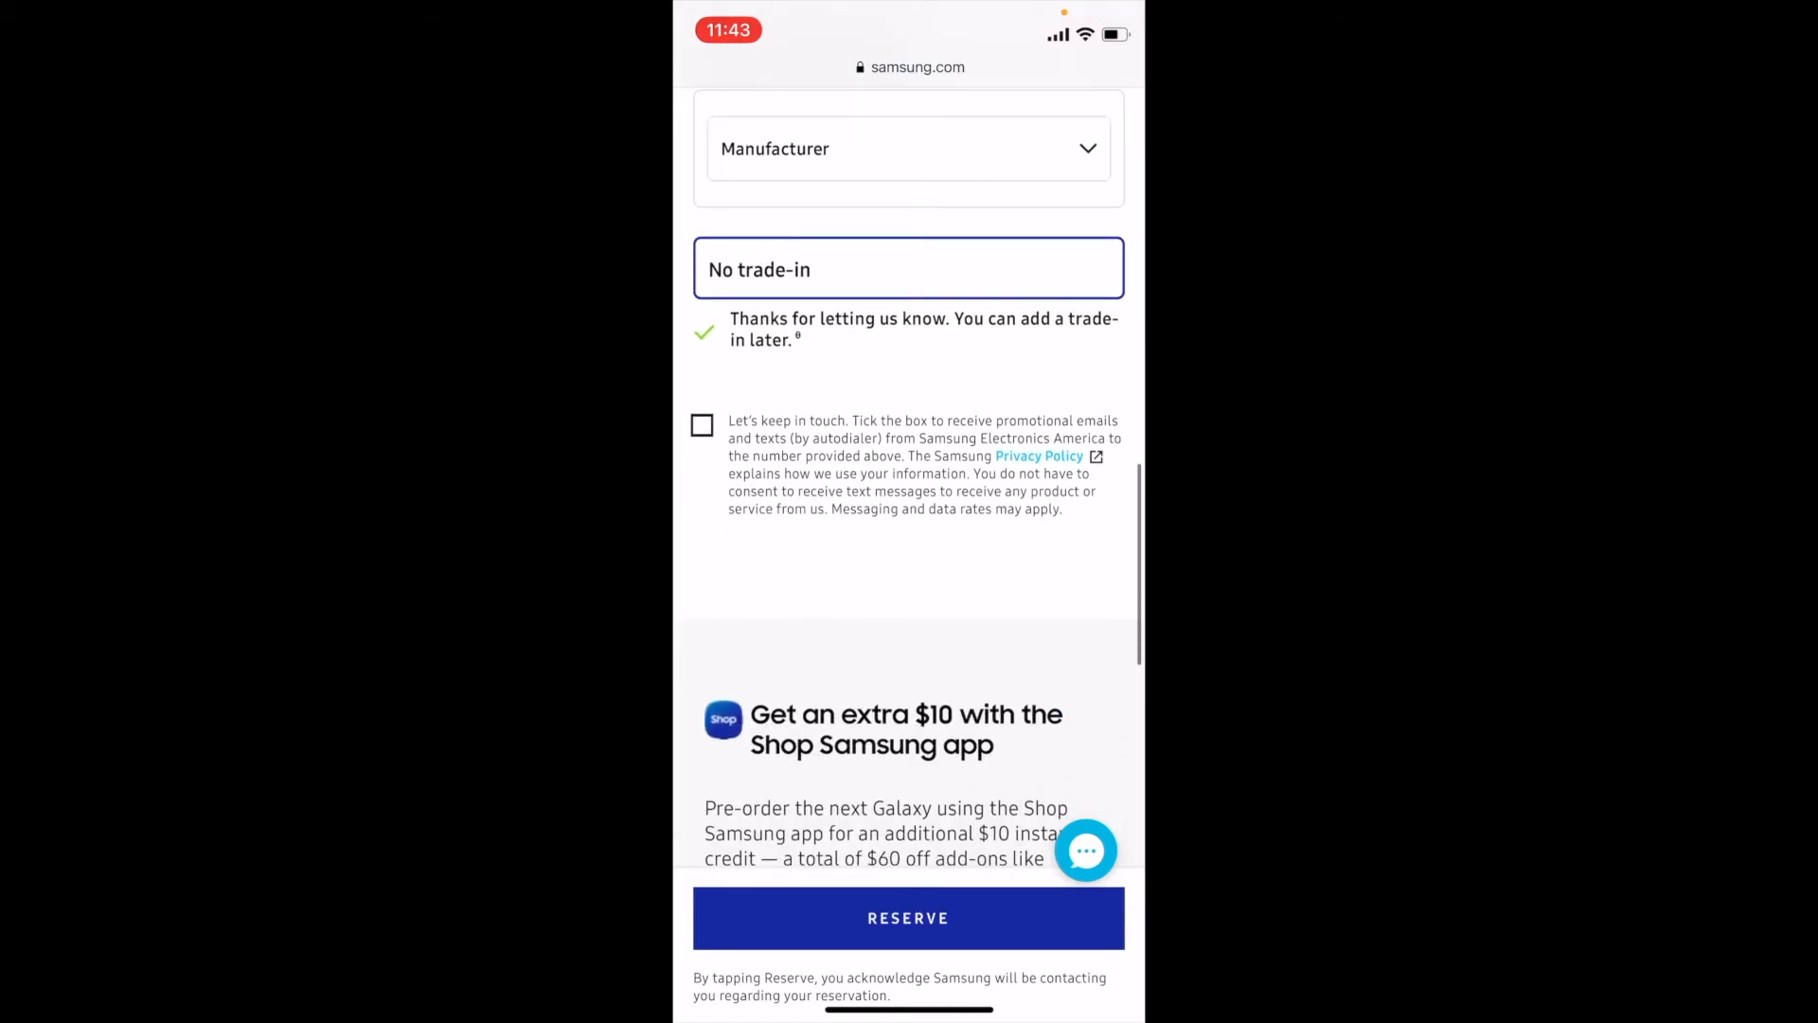
{"action": "left_click", "coordinate": [907, 917]}
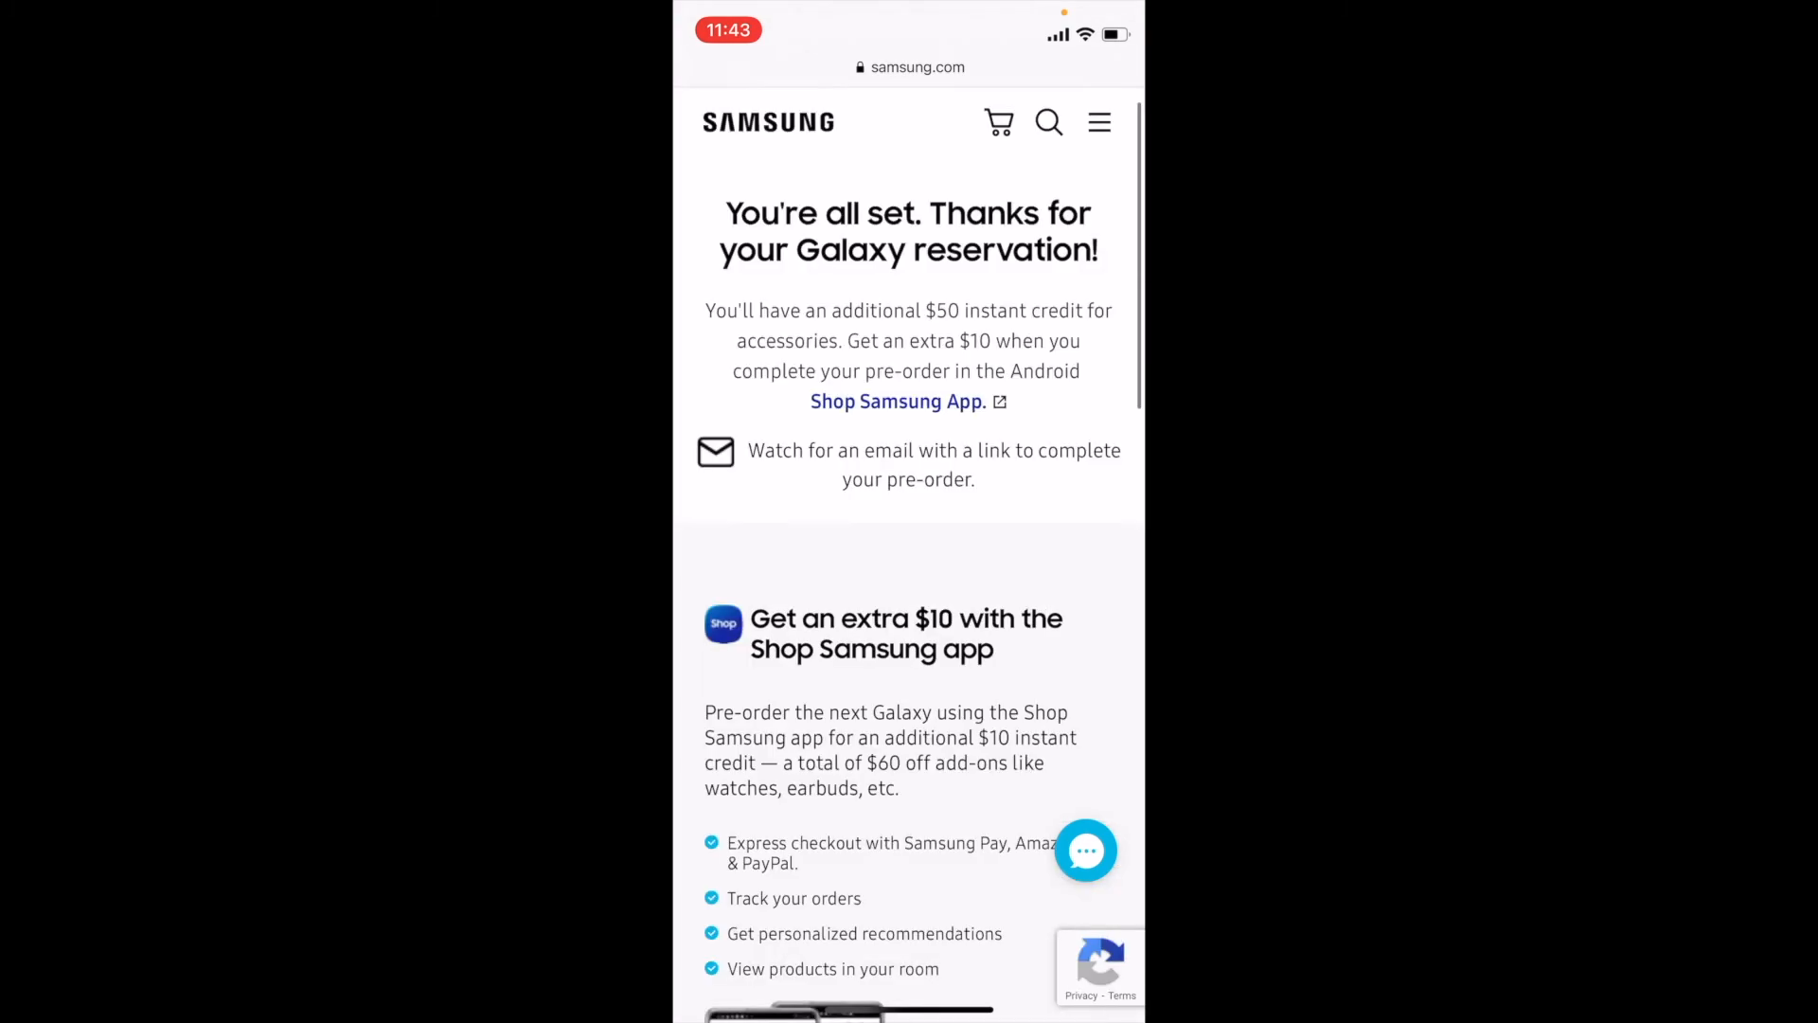